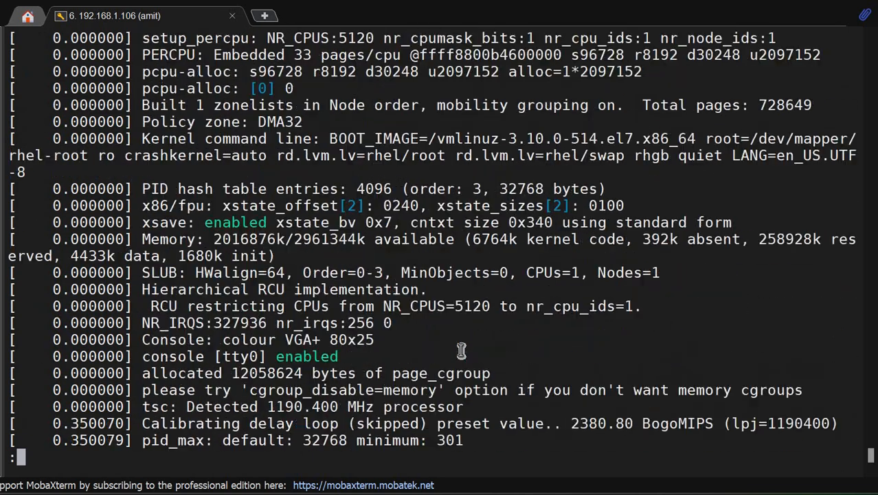
# Step: Scroll through the remaining dmesg | less kernel log, then quit back to the prompt
pyautogui.scroll(-3)
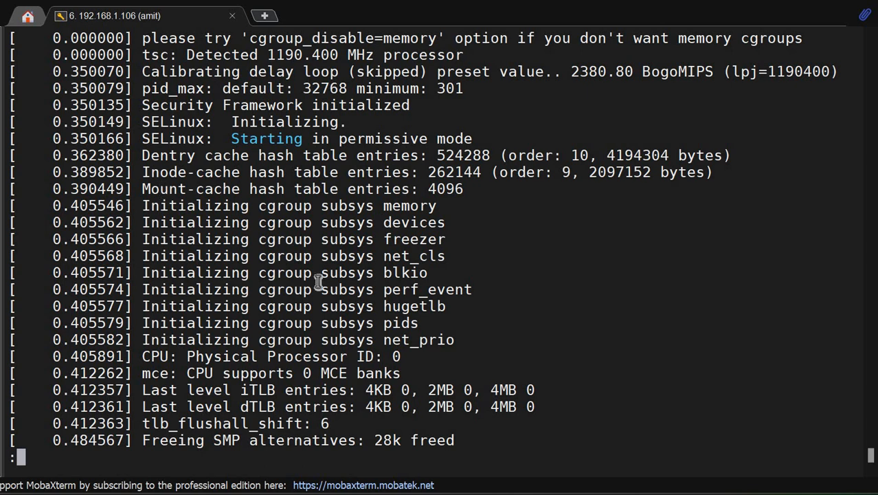
pyautogui.scroll(-3)
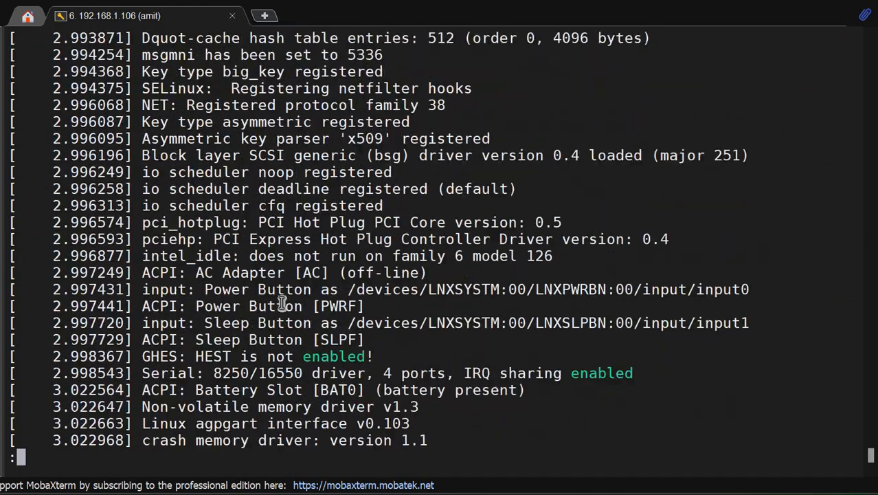
pyautogui.scroll(-3)
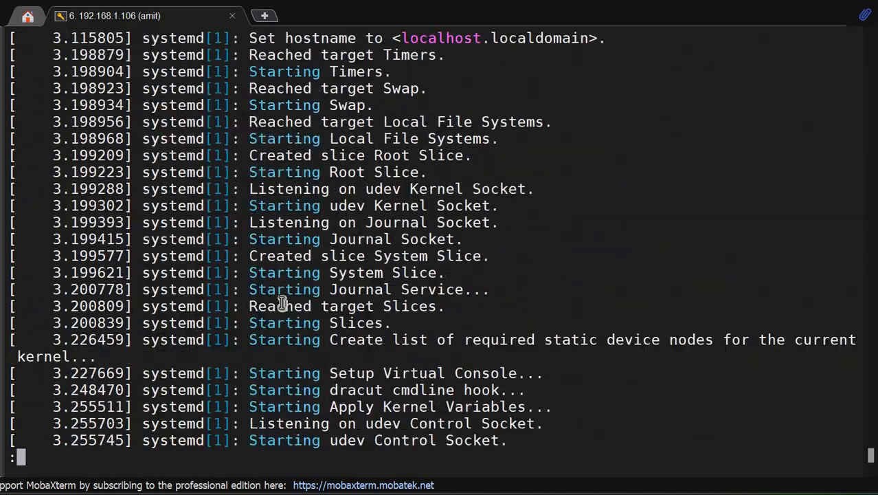
pyautogui.scroll(-3)
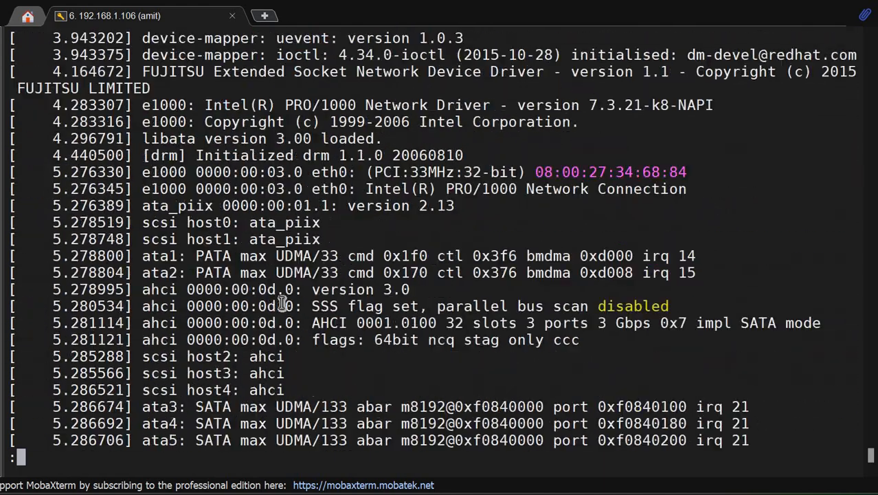
pyautogui.scroll(-3)
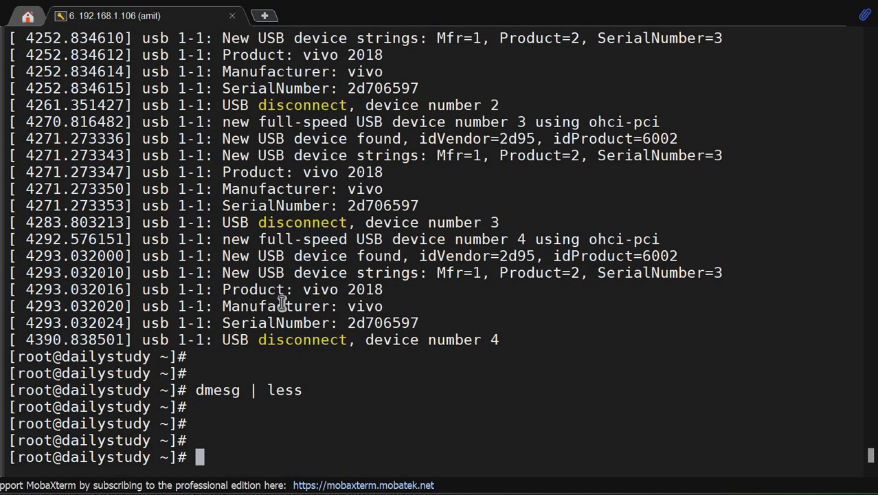
# Step: Run dmesg -H, highlight the BIOS-e820 memory map lines, and scroll the readable output
pyautogui.write('dmesg')
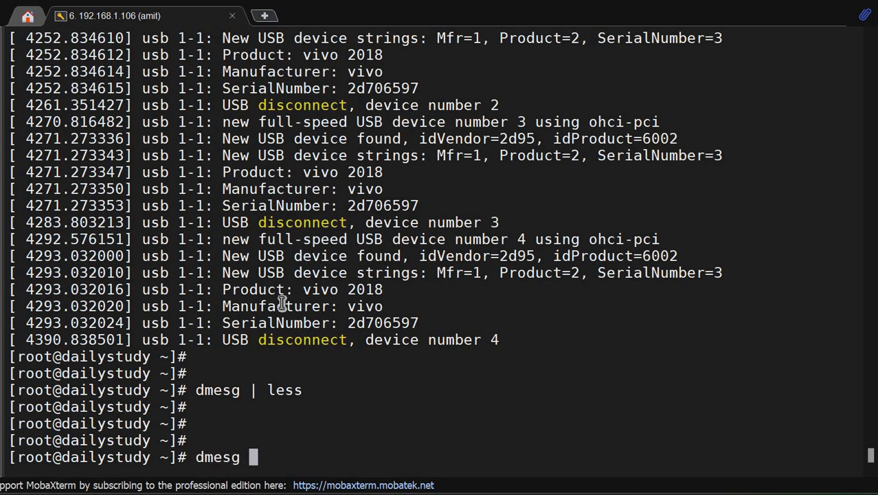
pyautogui.write('-H')
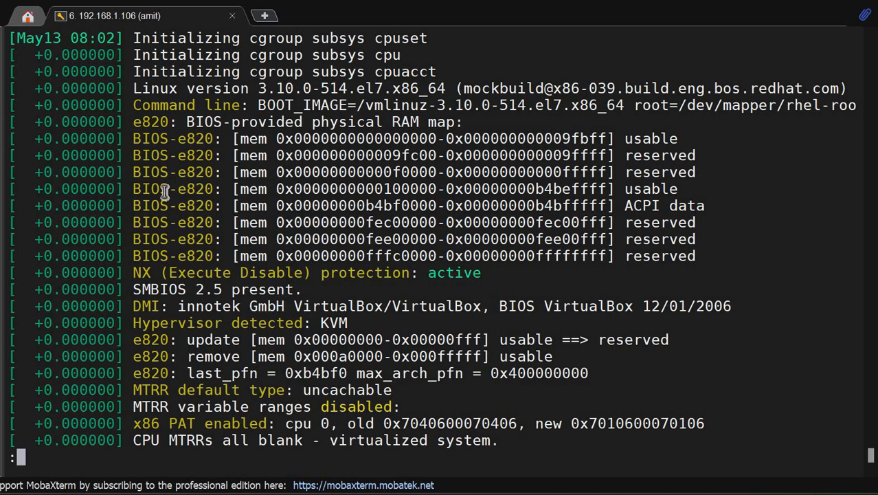
pyautogui.moveTo(165, 139); pyautogui.dragTo(217, 305)
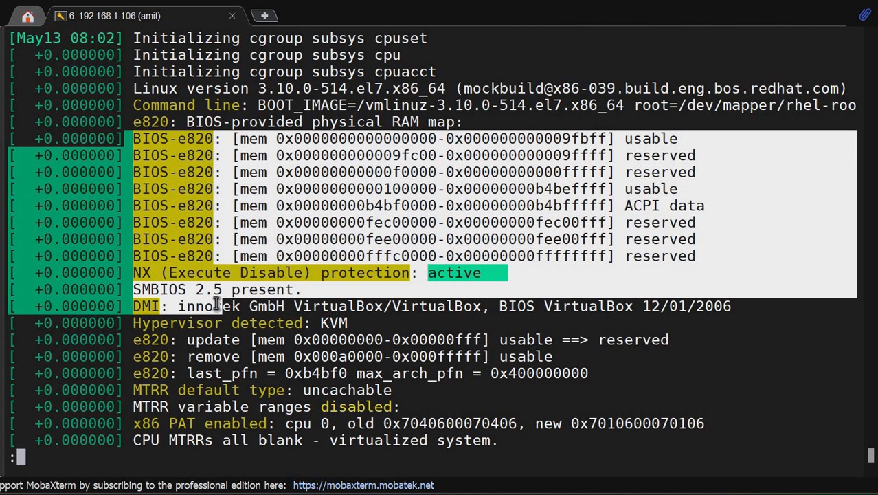
pyautogui.scroll(-3)
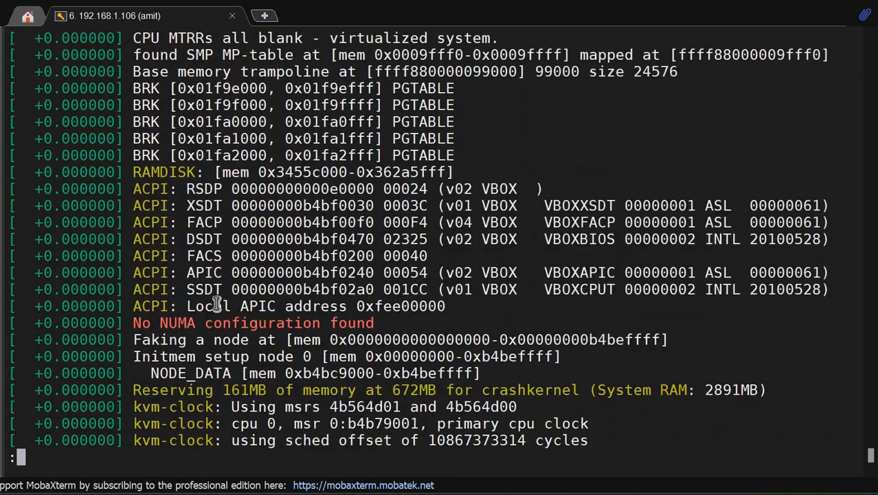
pyautogui.scroll(-3)
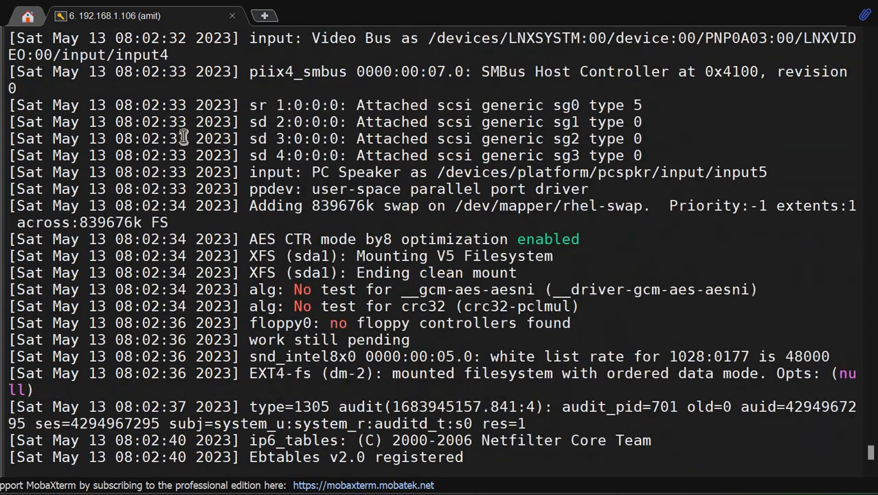
pyautogui.scroll(-3)
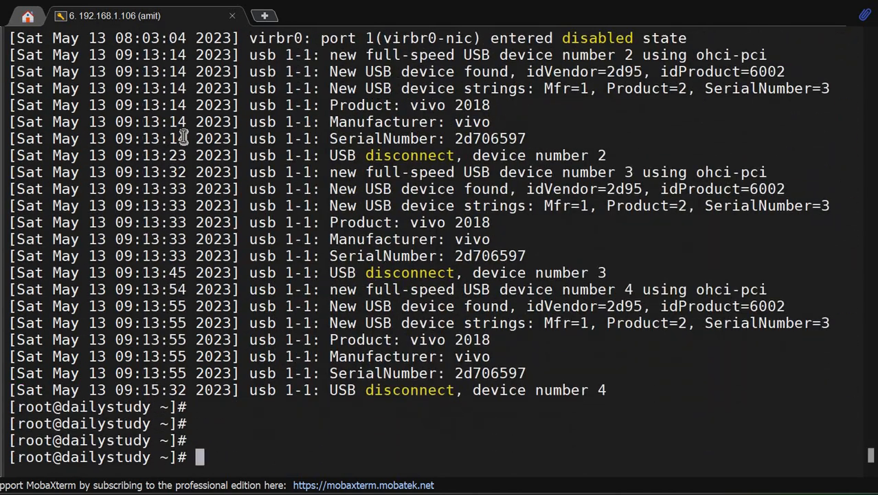
# Step: Run dmesg -Hx and scroll through output labelled with facility and severity
pyautogui.write('dmesg')
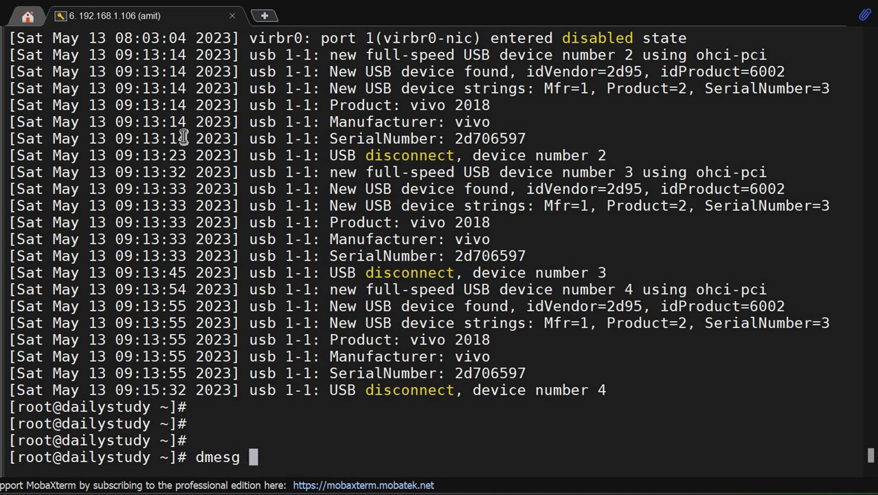
pyautogui.write('-Hx')
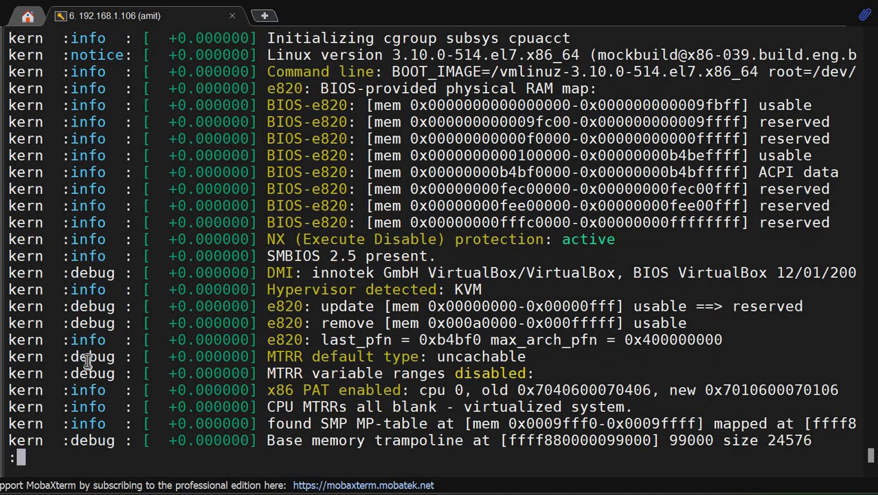
pyautogui.scroll(-3)
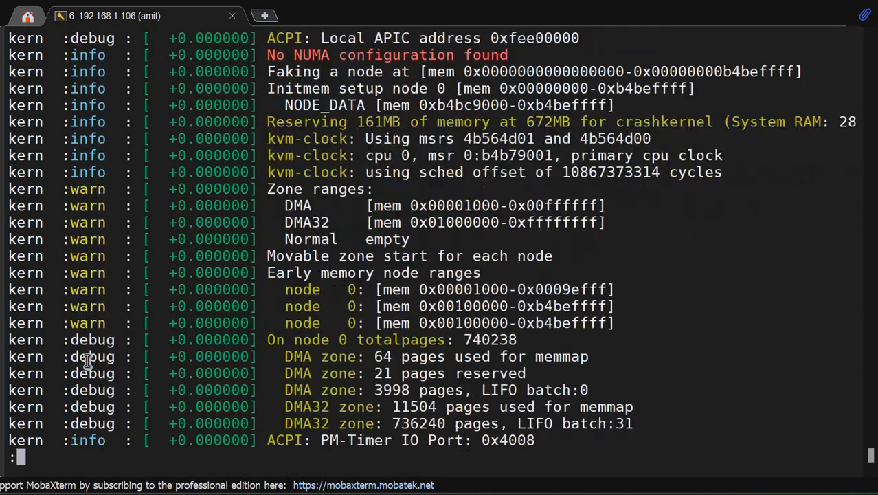
pyautogui.scroll(-3)
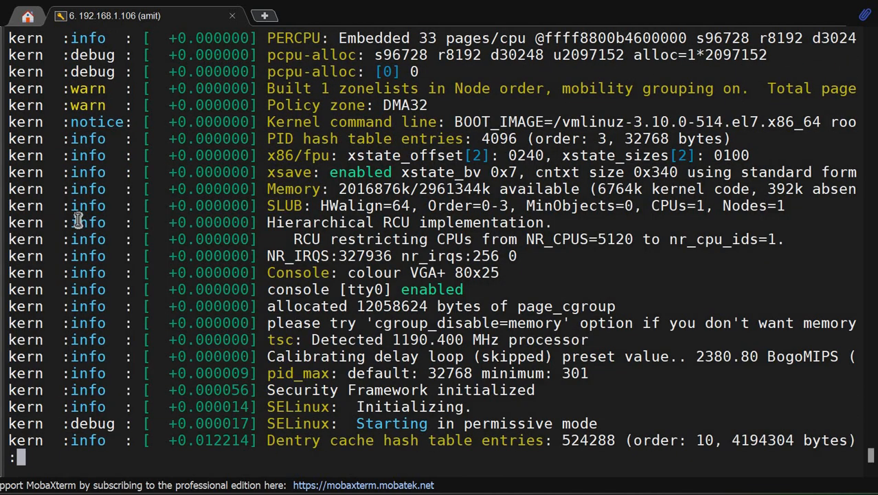
pyautogui.scroll(-3)
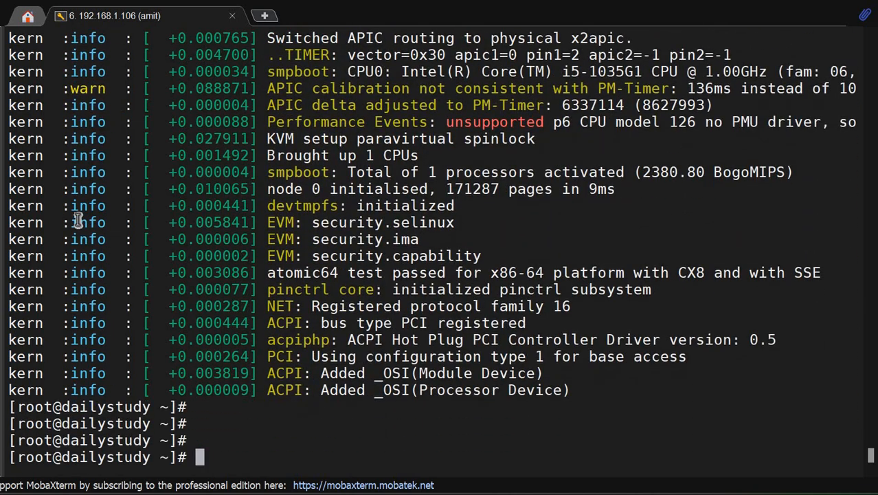
# Step: Grep dmesg for warn, error and info, then rerun dmesg -Hx
pyautogui.write('d')
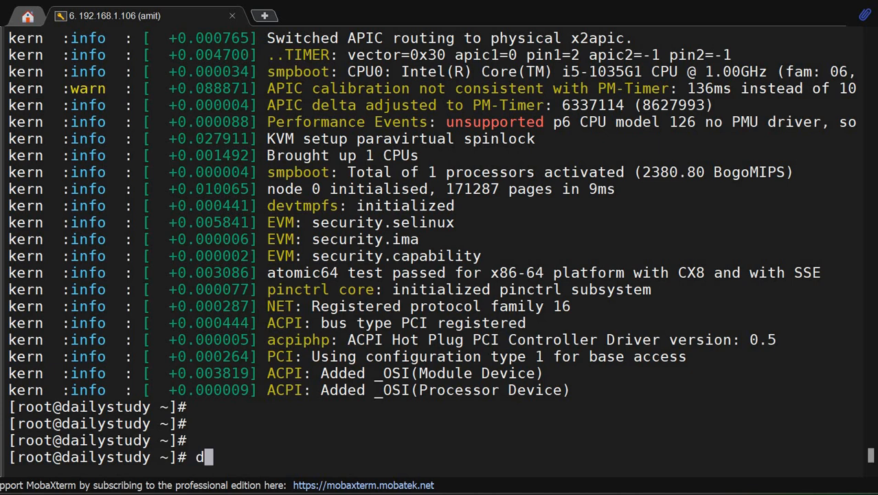
pyautogui.write('mesg | grep warn')
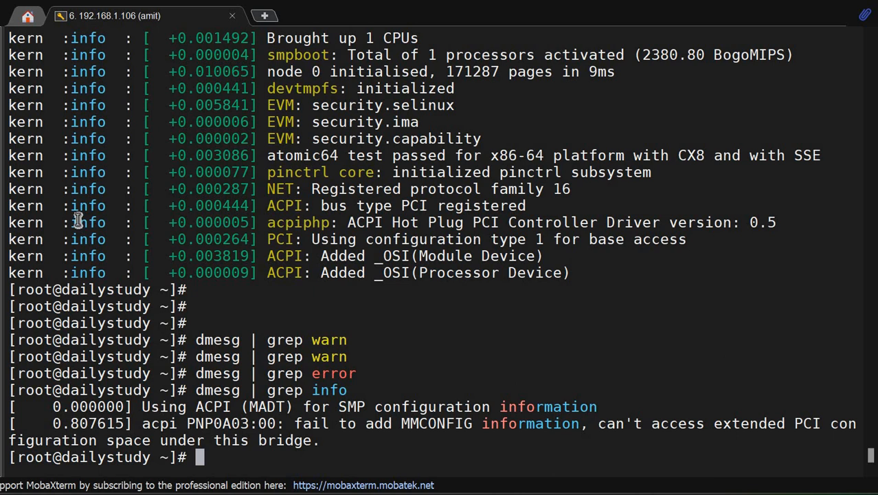
pyautogui.write('dmesg -Hx | u')
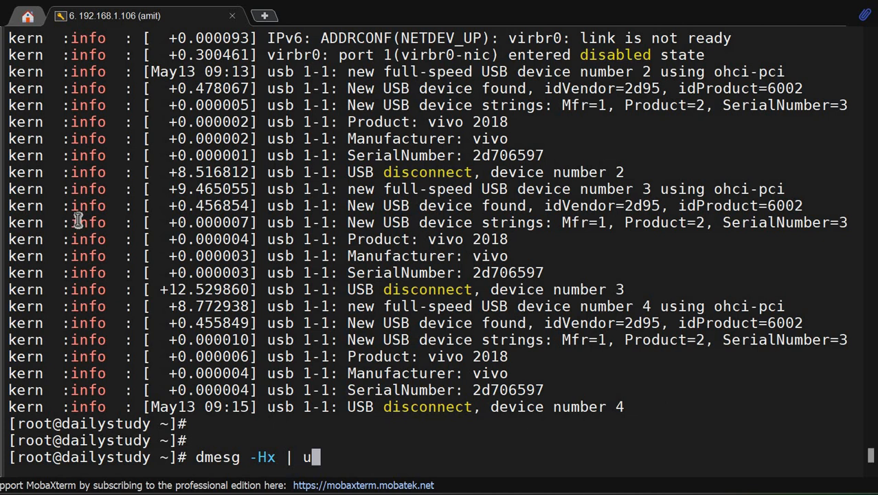
# Step: Filter dmesg -Hx output with grep for usb, memory and cpu
pyautogui.write('sb')
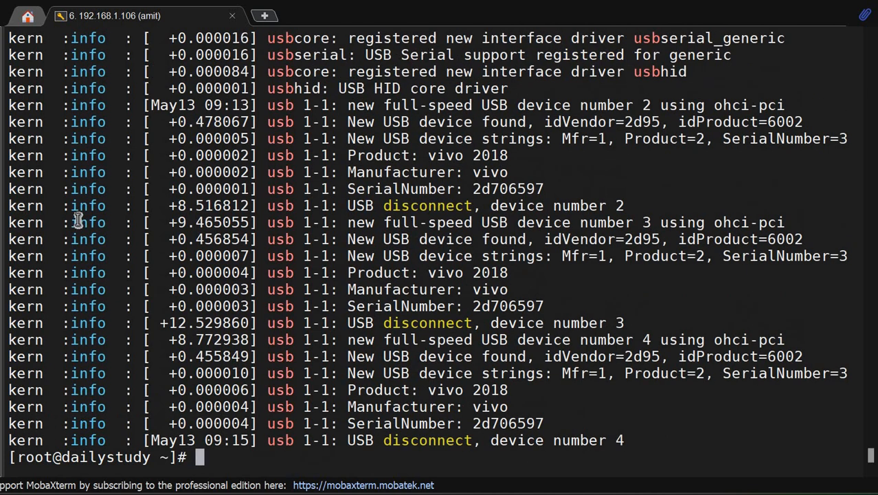
pyautogui.write('dmesg -Hx | grep memory')
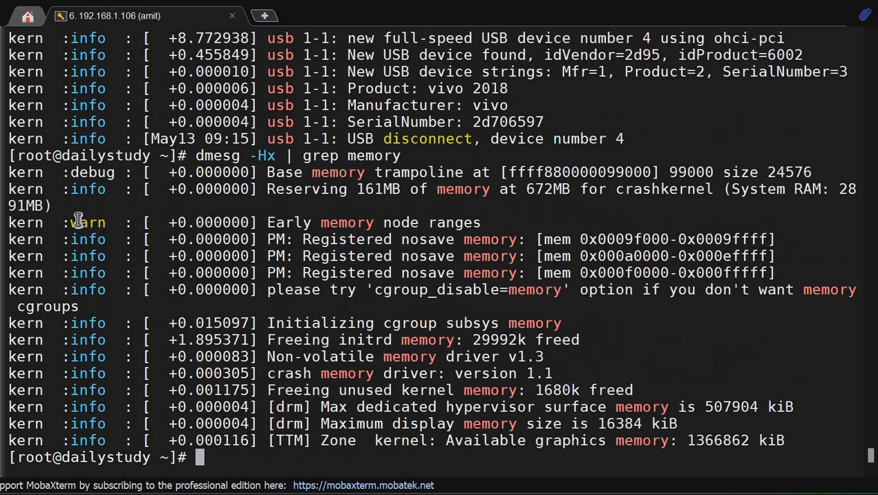
pyautogui.write('dmesg -Hx | grep cpu')
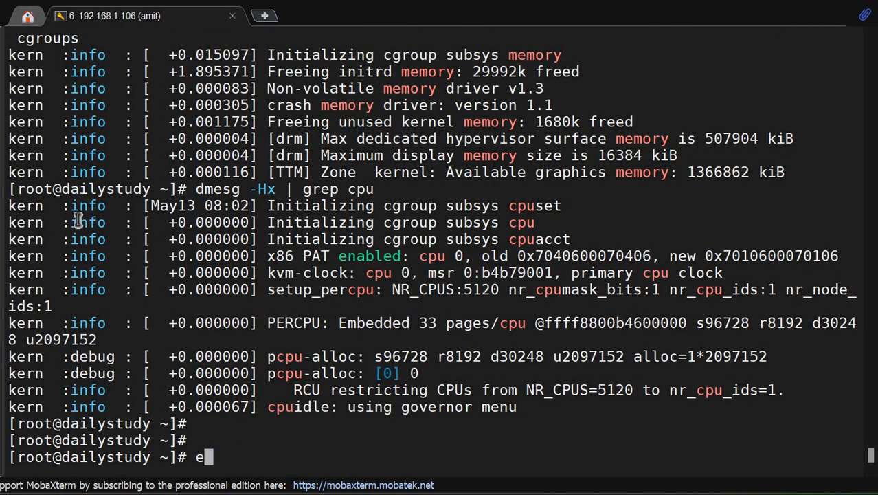
# Step: Save the dmesg output to /tmp/dms and print it with cat
pyautogui.write('dmesg > /tmp')
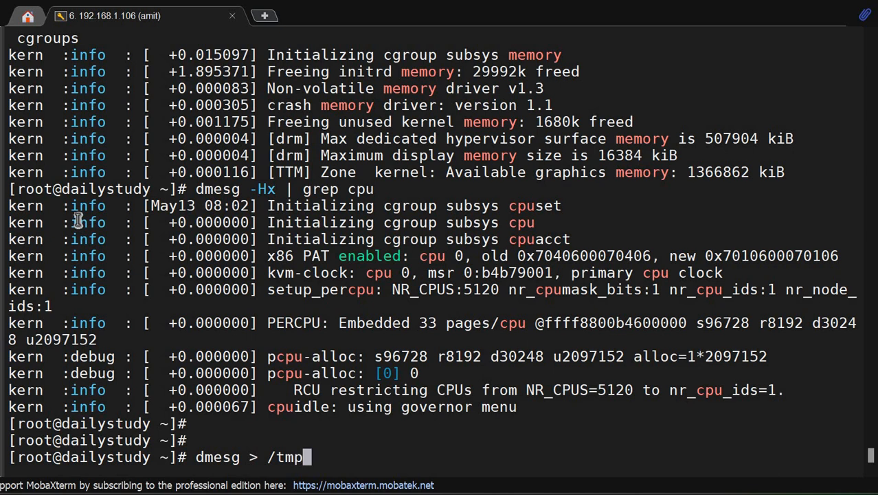
pyautogui.write('/dms')
pyautogui.write('cat')
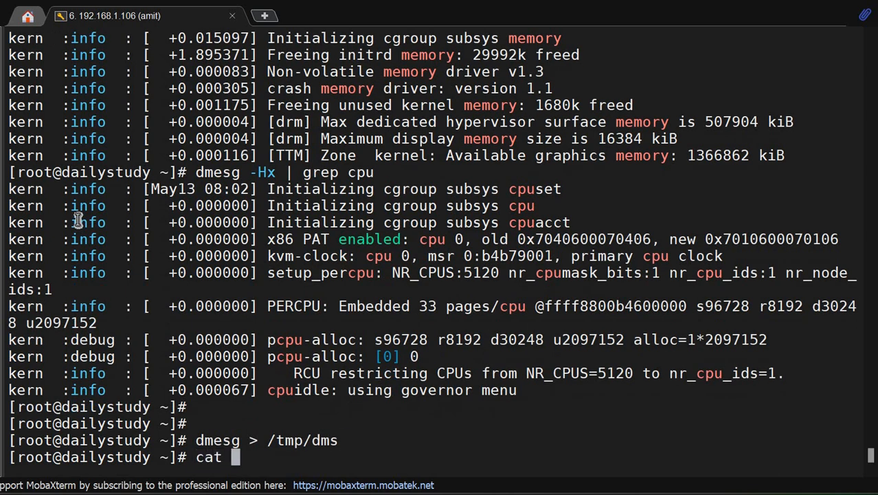
pyautogui.write('/tmp/')
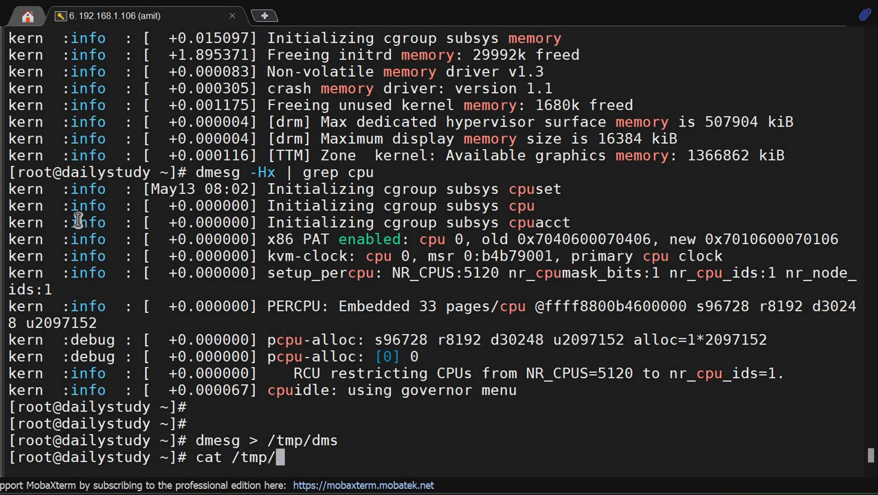
pyautogui.press('Enter')
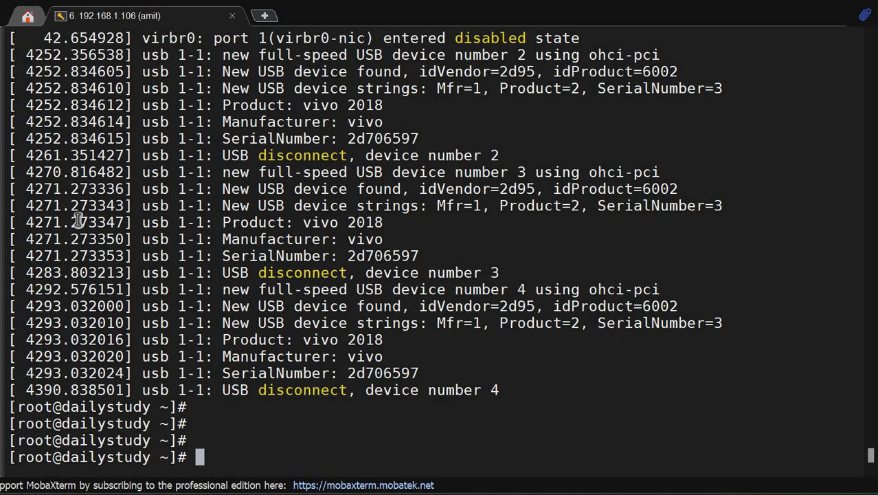
# Step: Run dmesg --clear, then confirm plain dmesg, -T, -H and -Hx print nothing
pyautogui.write('dmesg')
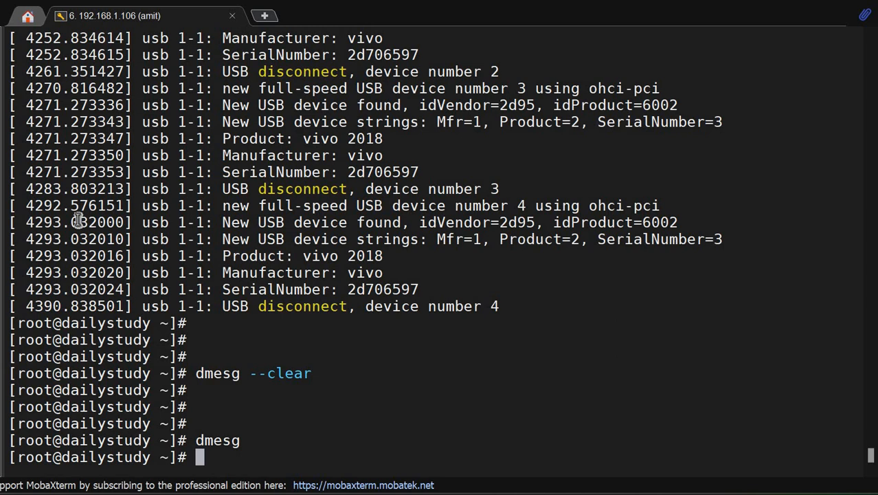
pyautogui.write('dmesg -')
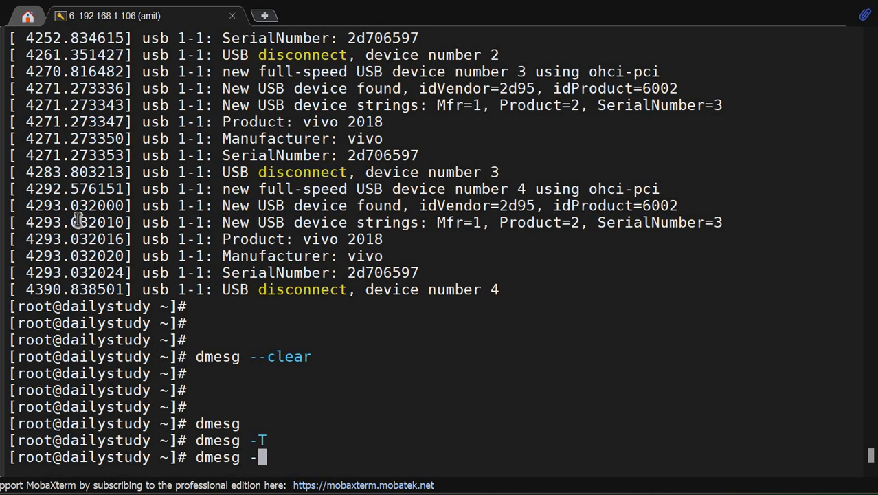
pyautogui.write('H')
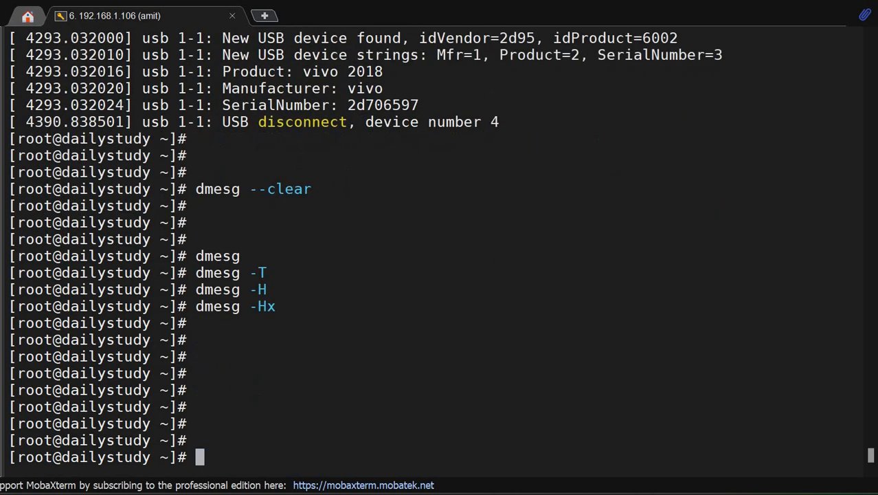
pyautogui.write('dmesg')
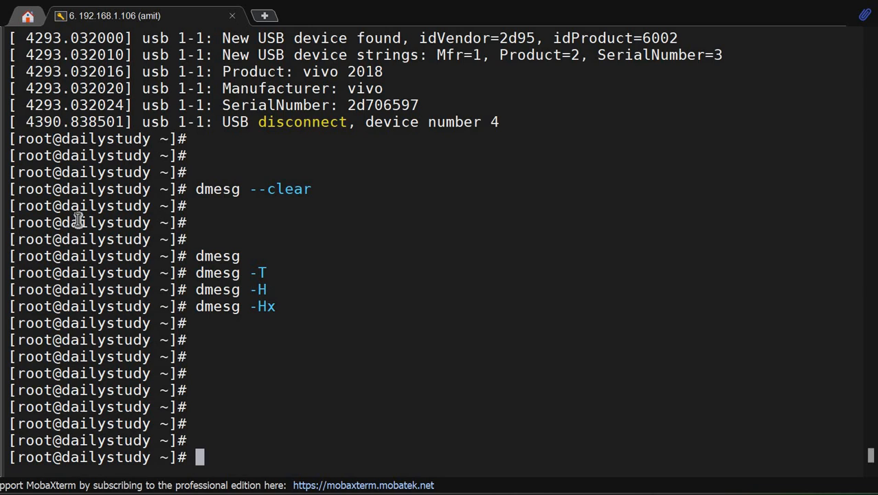
pyautogui.write('cat')
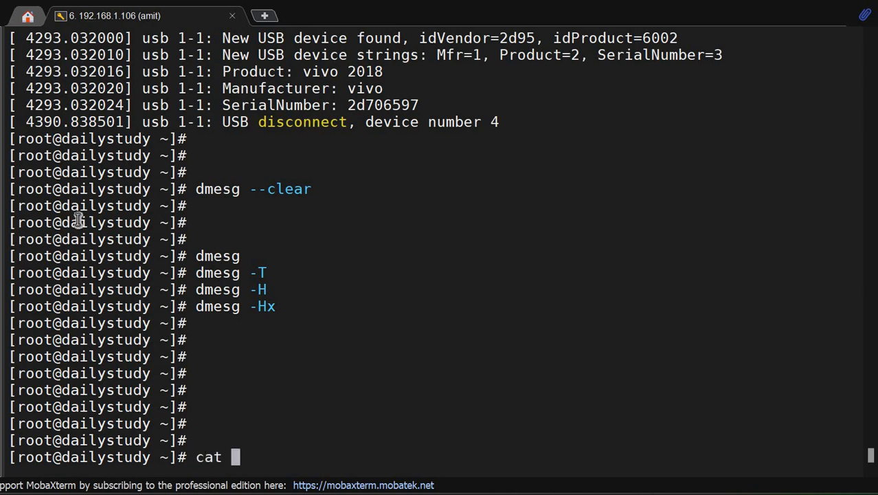
# Step: Print /var/log/dmesg with cat, scroll it, then start dmesg -w
pyautogui.write('/var/log')
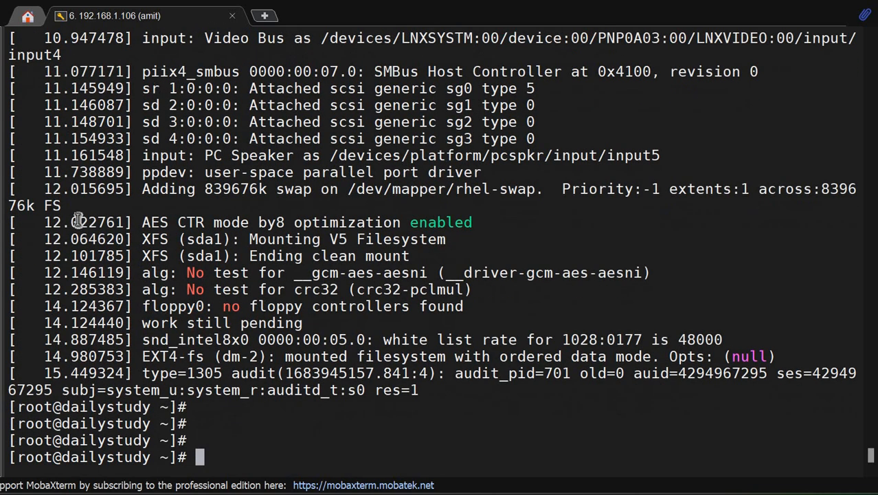
pyautogui.write('cat /var/log/dmesg')
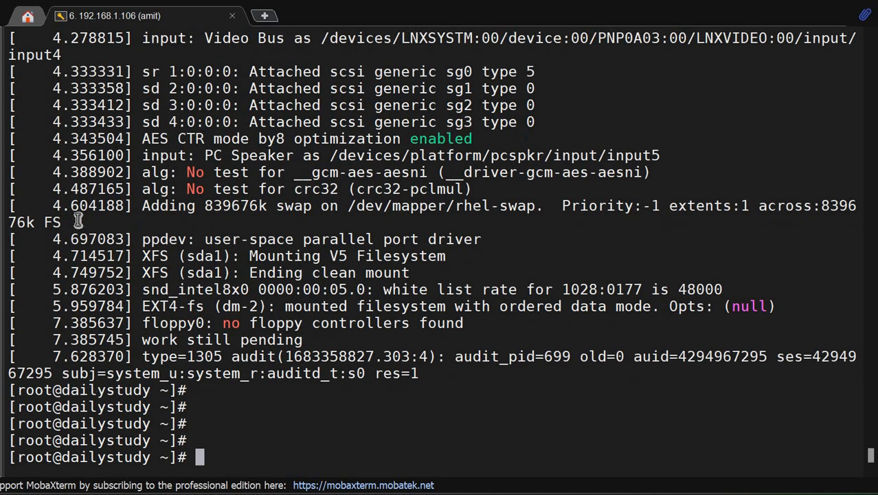
pyautogui.scroll(-3)
pyautogui.write('dmesg -w')
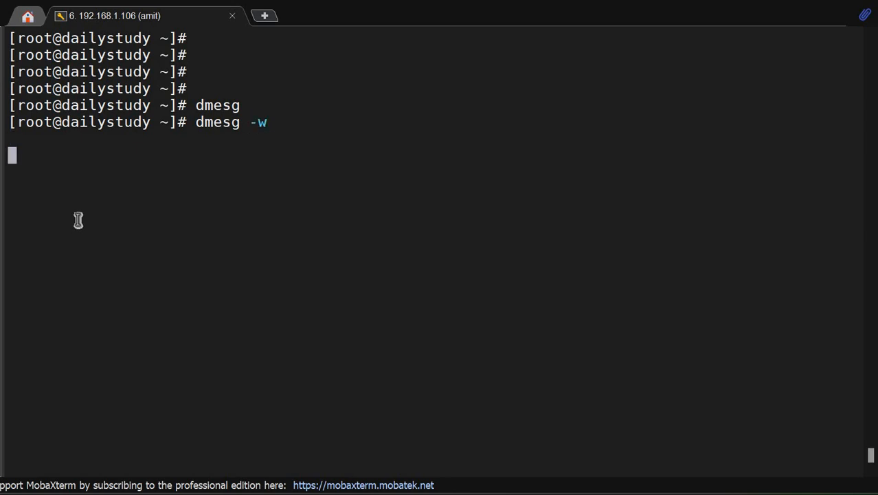
# Step: Watch the vivo 2018 phone connect and reconnect, mark serial 2d706597, then stop
pyautogui.press('Return')
pyautogui.write('============================')
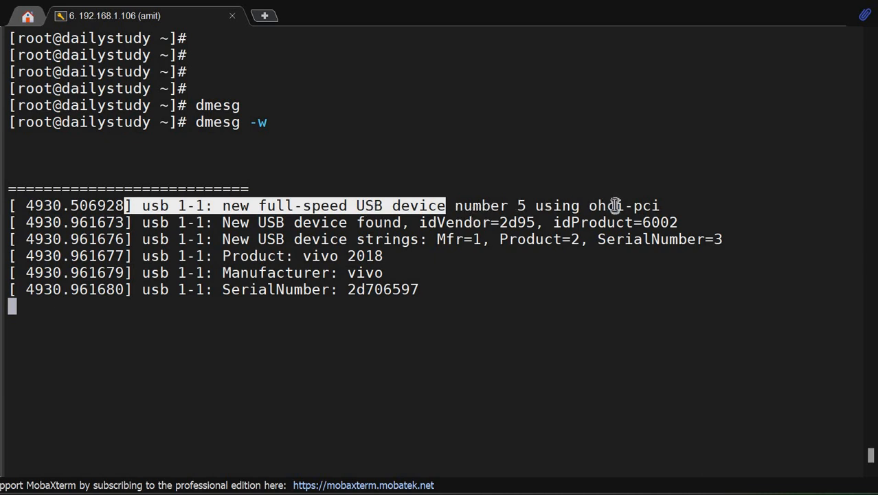
pyautogui.moveTo(218, 222)
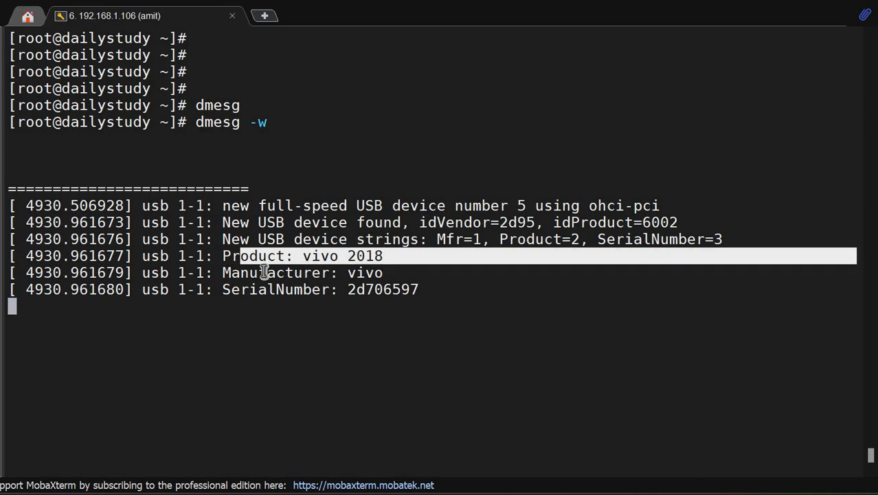
pyautogui.doubleClick(382, 290)
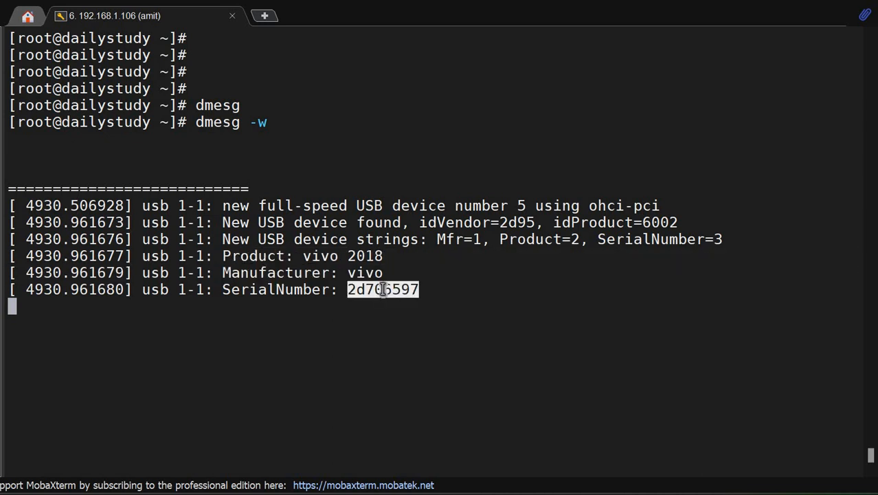
pyautogui.moveTo(373, 273)
pyautogui.write('--------------')
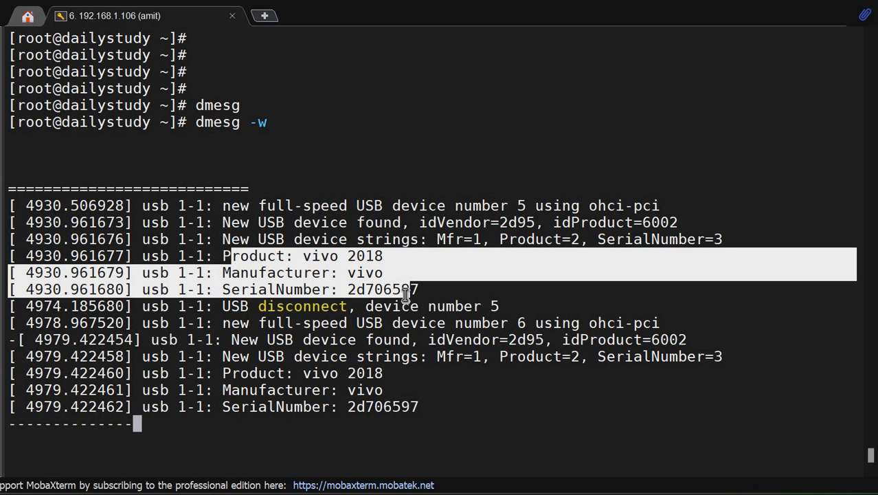
pyautogui.press('ctrl+c')
pyautogui.write('dmesg -w')
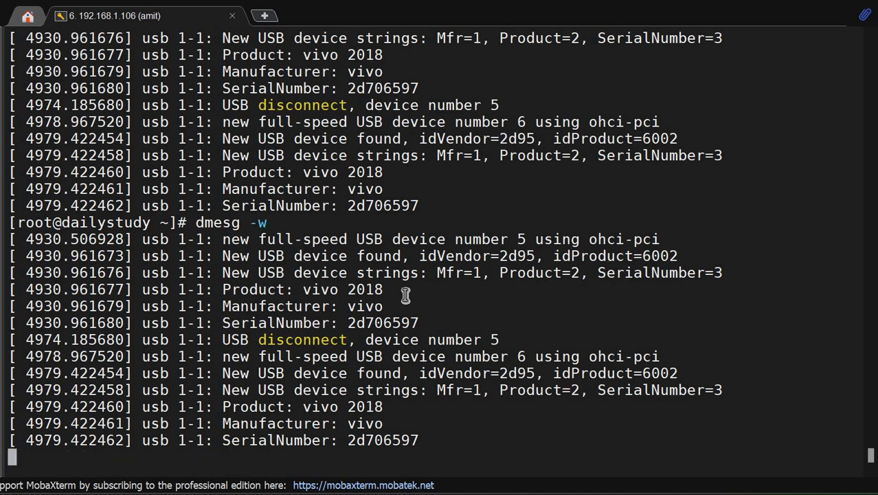
pyautogui.press('ctrl+c')
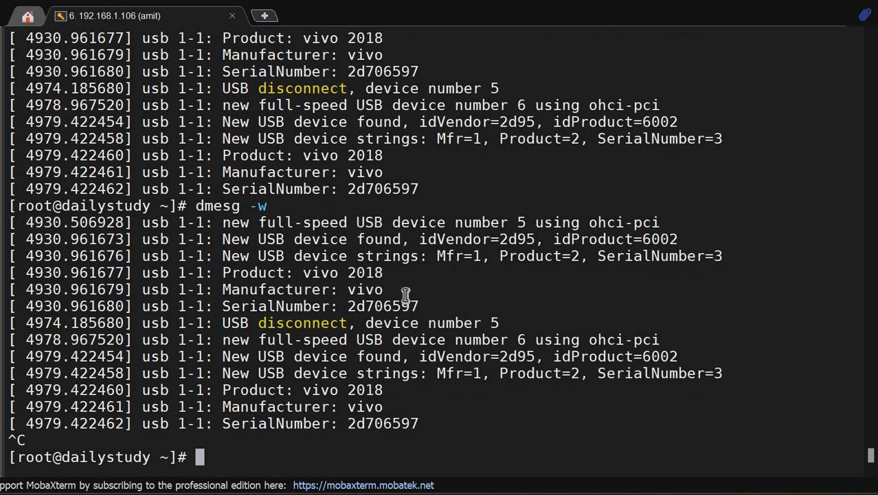
# Step: Follow dmesg -Tw during the USB replug, then stop it with Ctrl+C
pyautogui.write('dmesg -w')
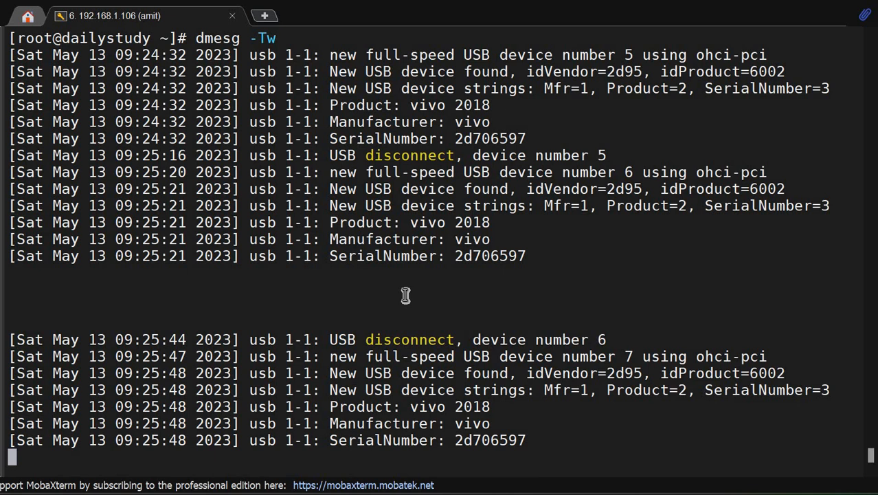
pyautogui.press('Ctrl+c')
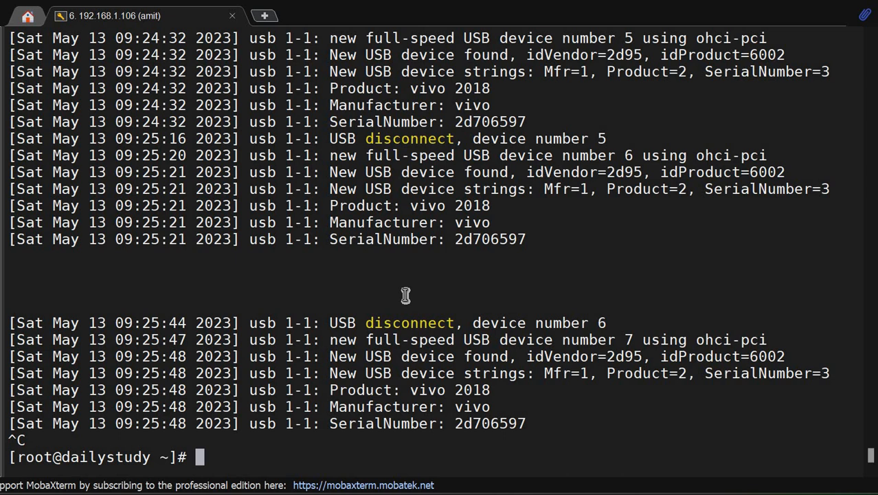
# Step: Open the dmesg man page and scroll through OPTIONS down to --console-level
pyautogui.write('man d')
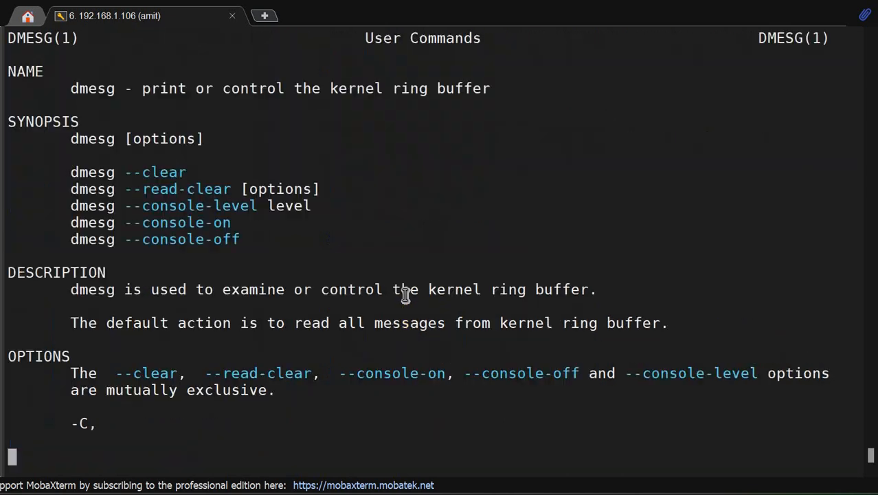
pyautogui.scroll(-3)
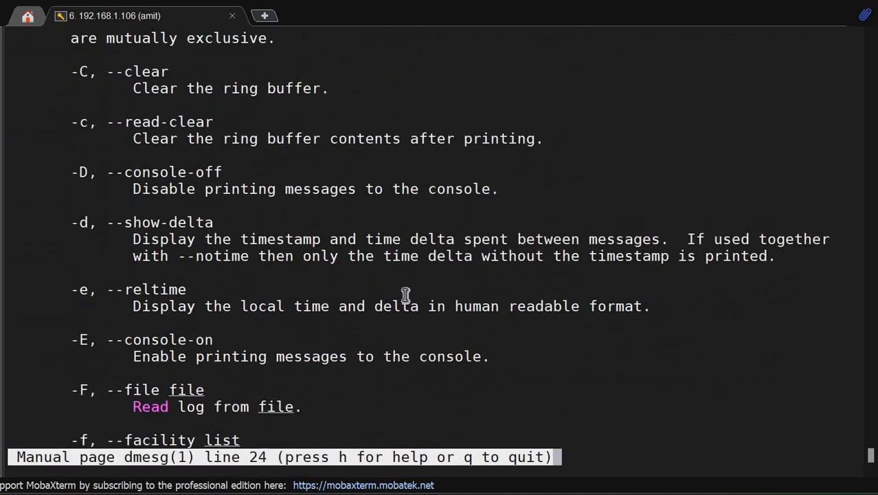
pyautogui.scroll(-3)
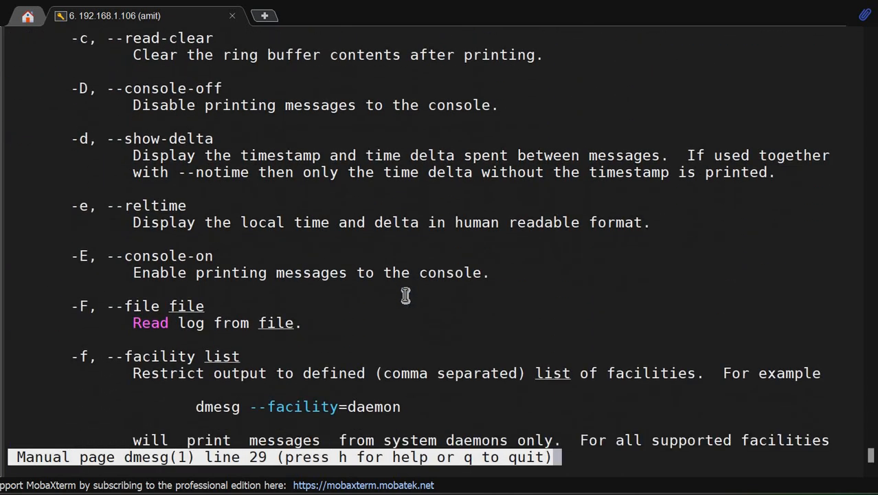
pyautogui.scroll(-3)
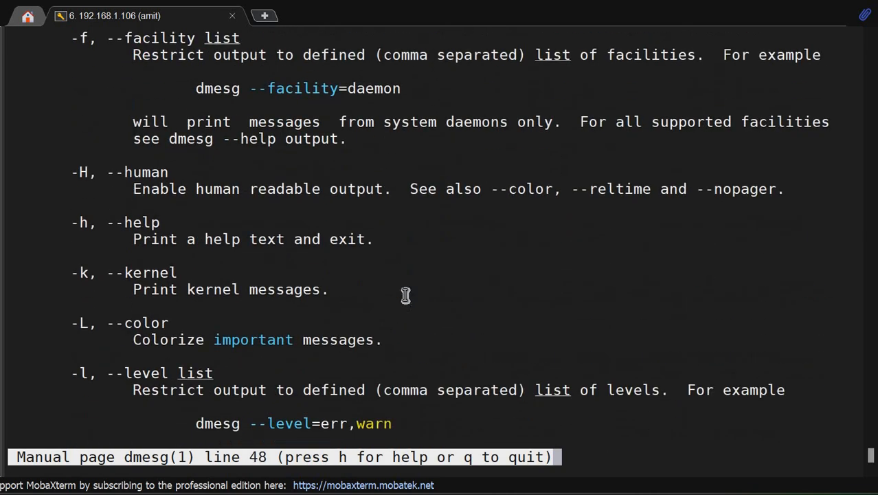
pyautogui.scroll(-3)
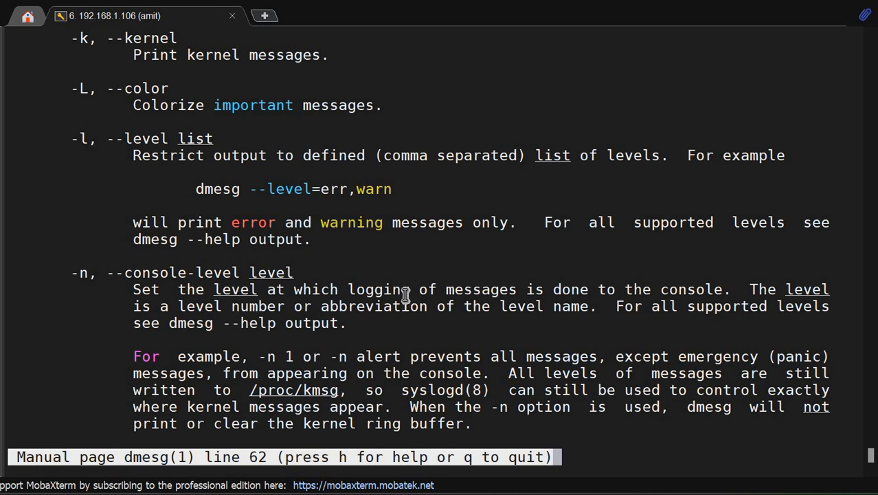
# Step: Quit the dmesg manual page to get back to the root shell prompt
pyautogui.press('q')
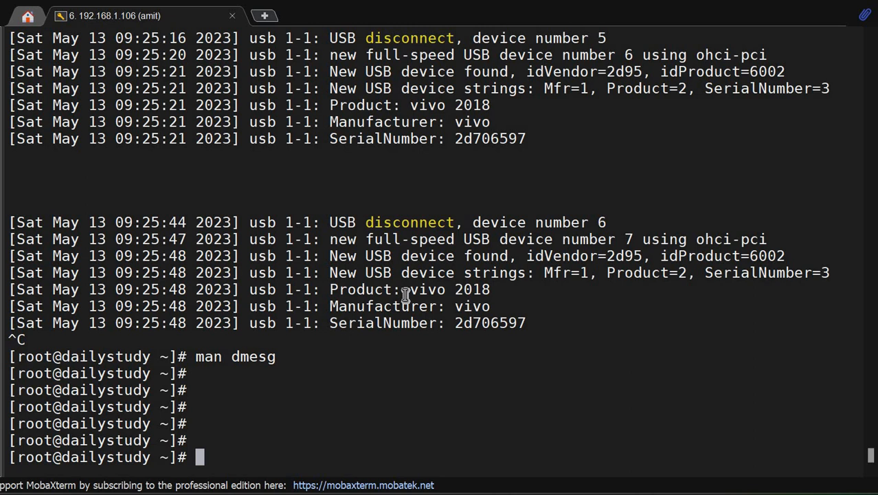
pyautogui.moveTo(343, 115)
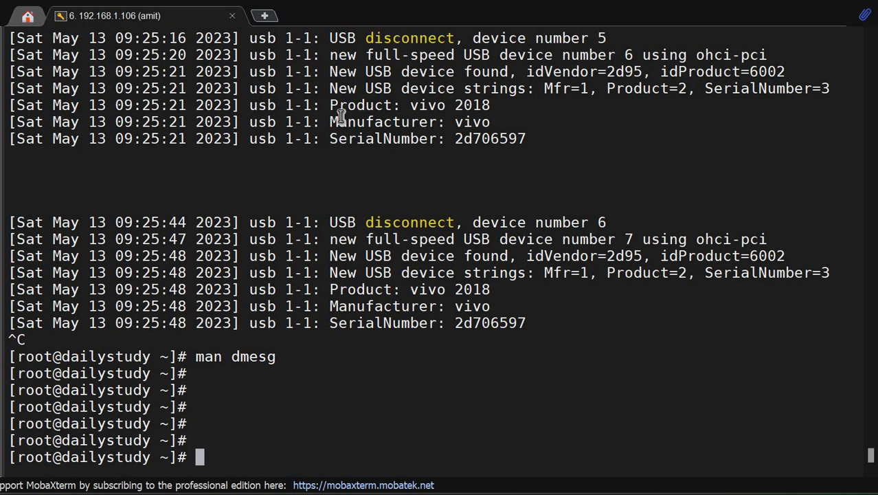